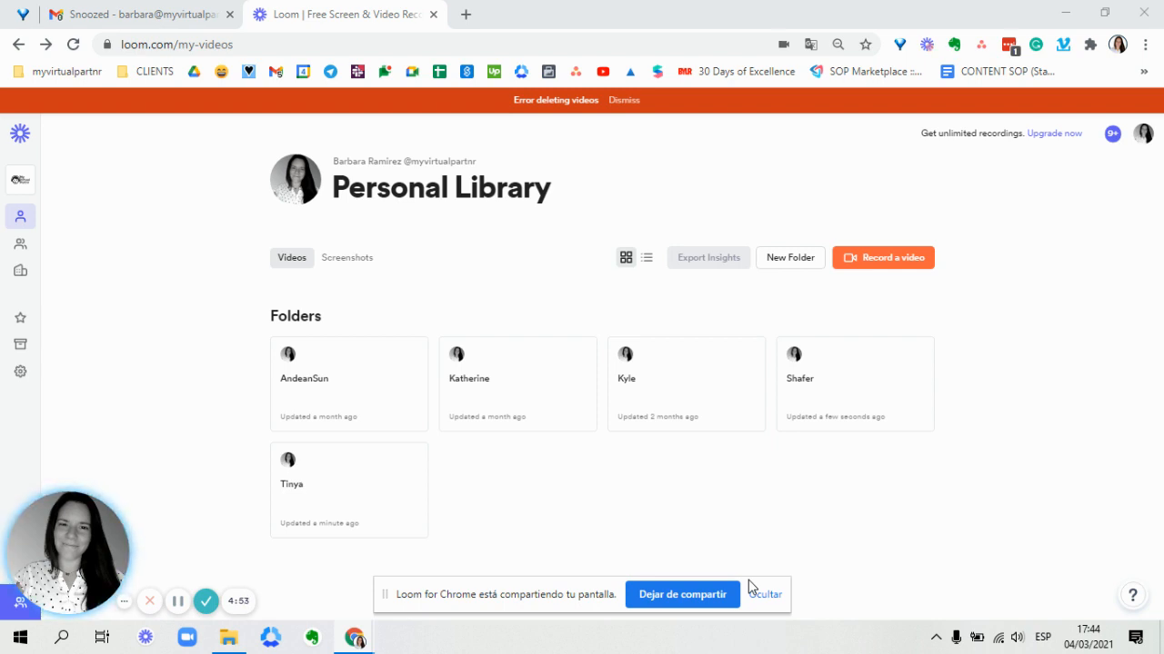
mouse_move(271, 413)
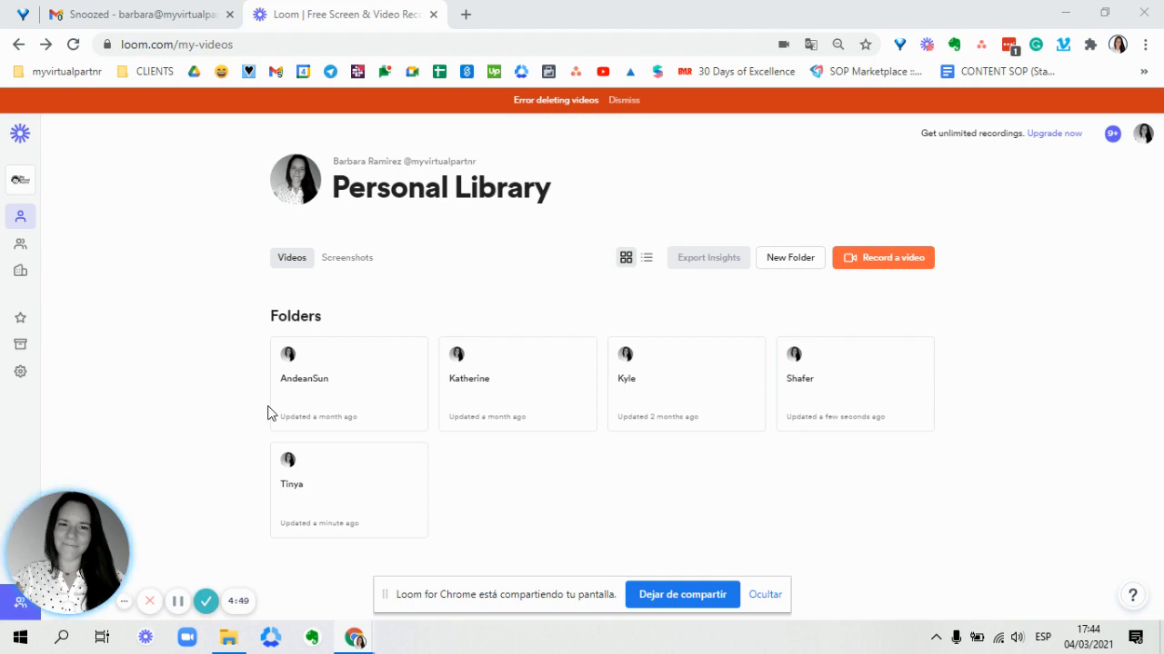
Go to Asana by entering the task.new shortcut in Chrome's address bar.
click(176, 44)
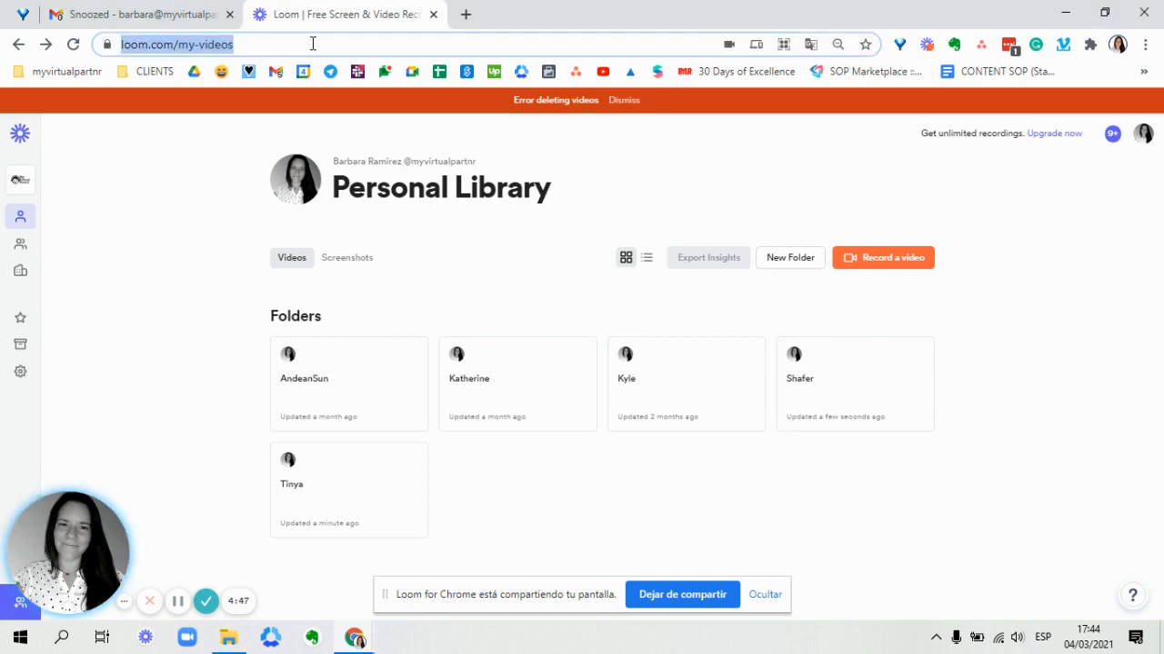
text(task.new)
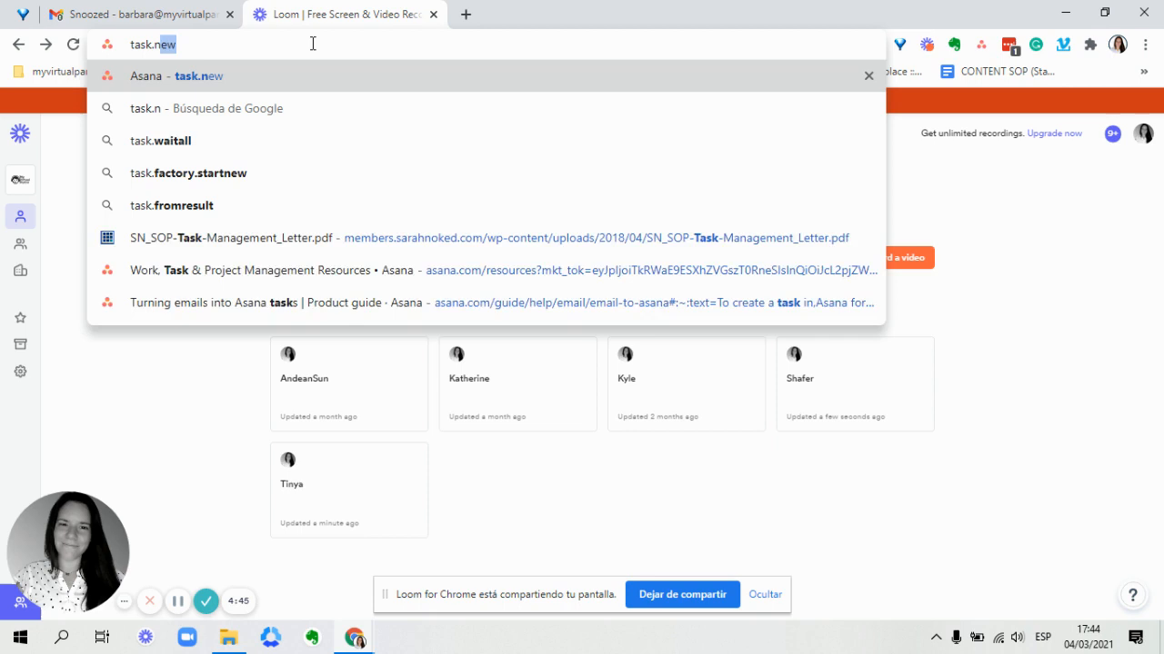
click(198, 76)
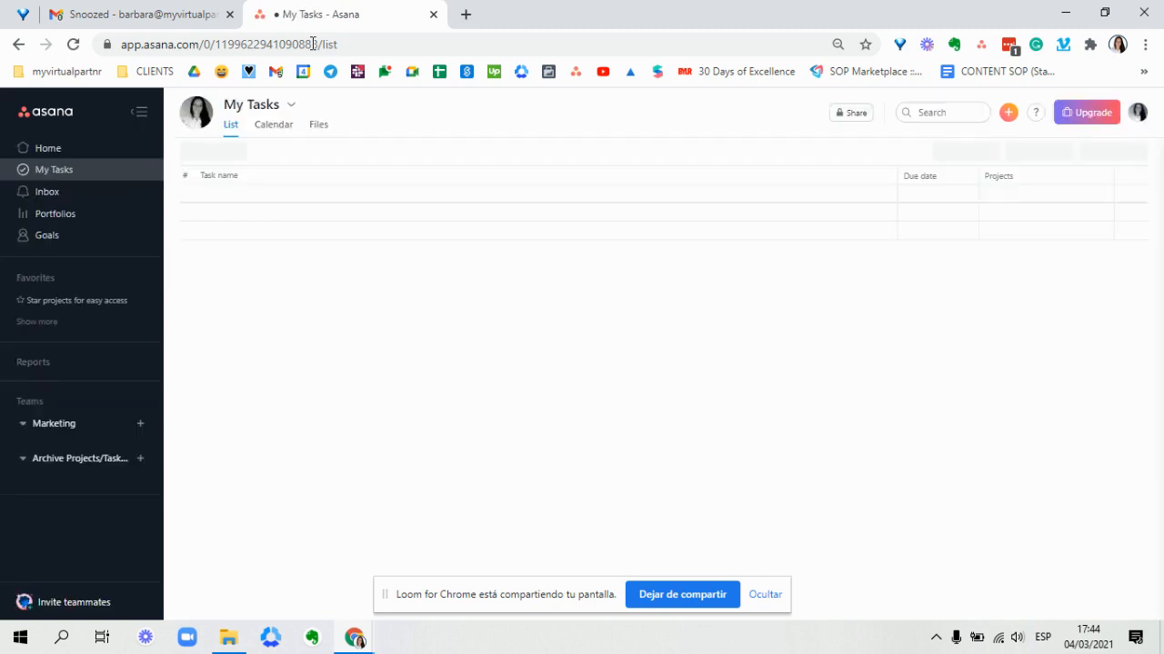
Bring up the blank Create Task form and focus its Task Name field.
click(1007, 112)
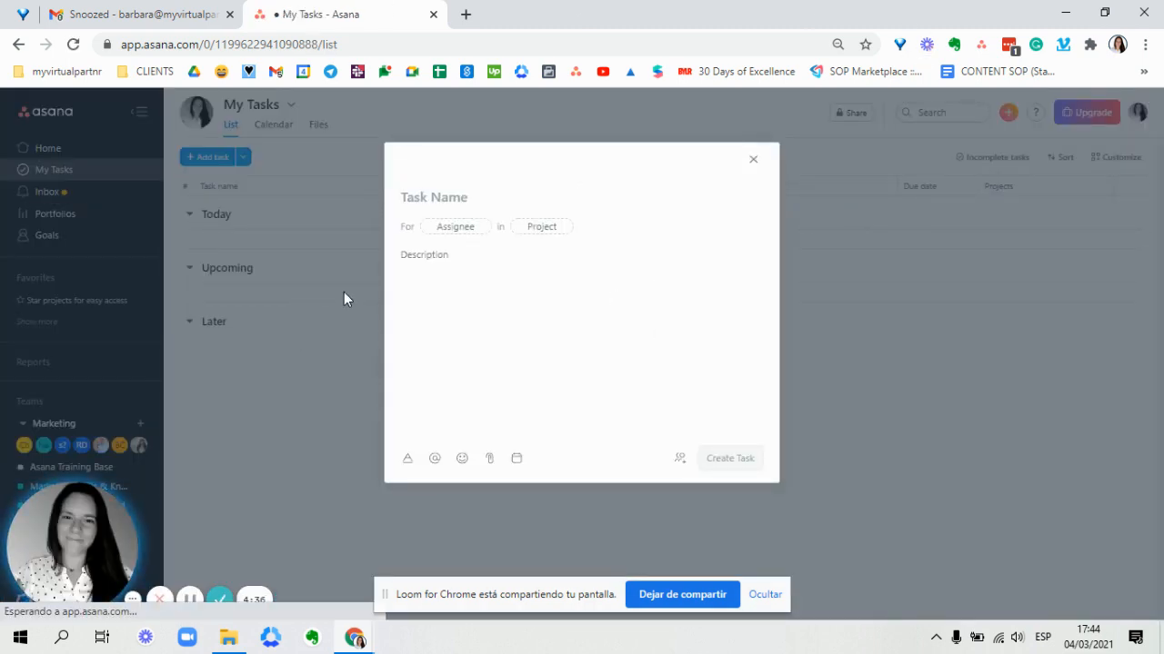
click(433, 196)
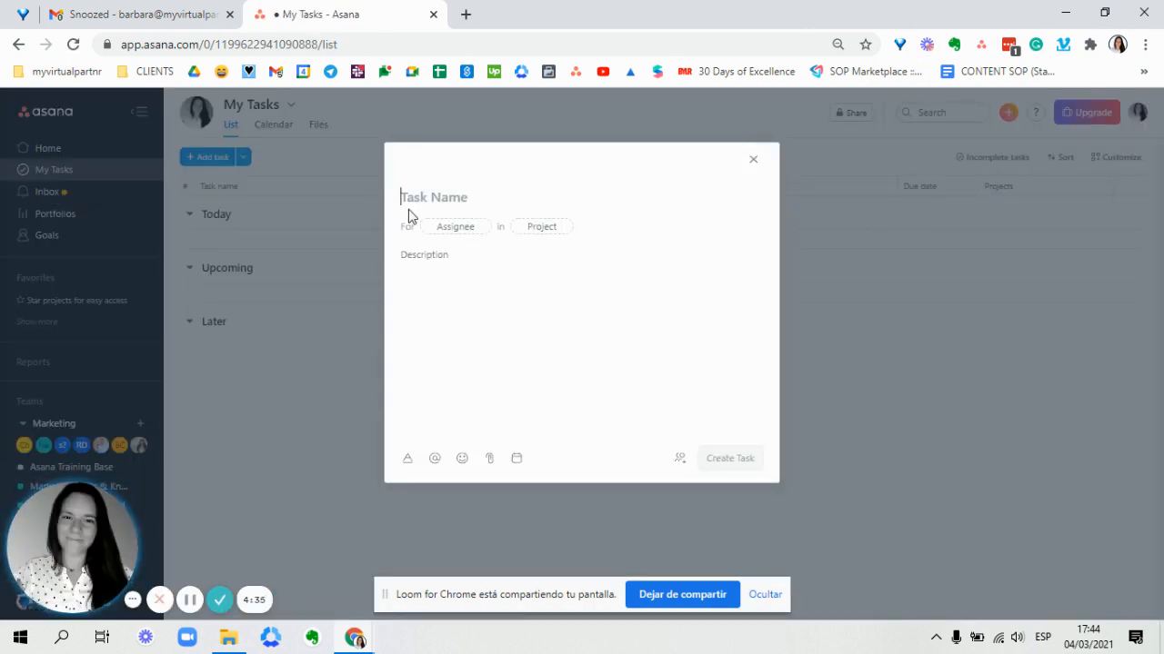
mouse_move(455, 227)
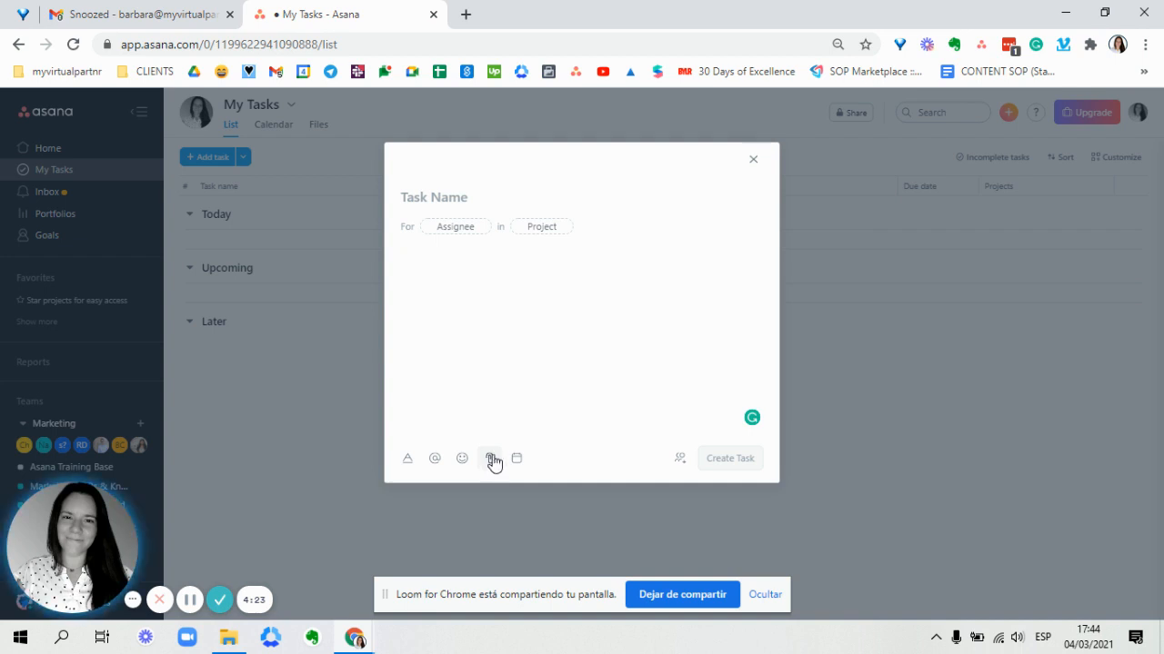
mouse_move(736, 464)
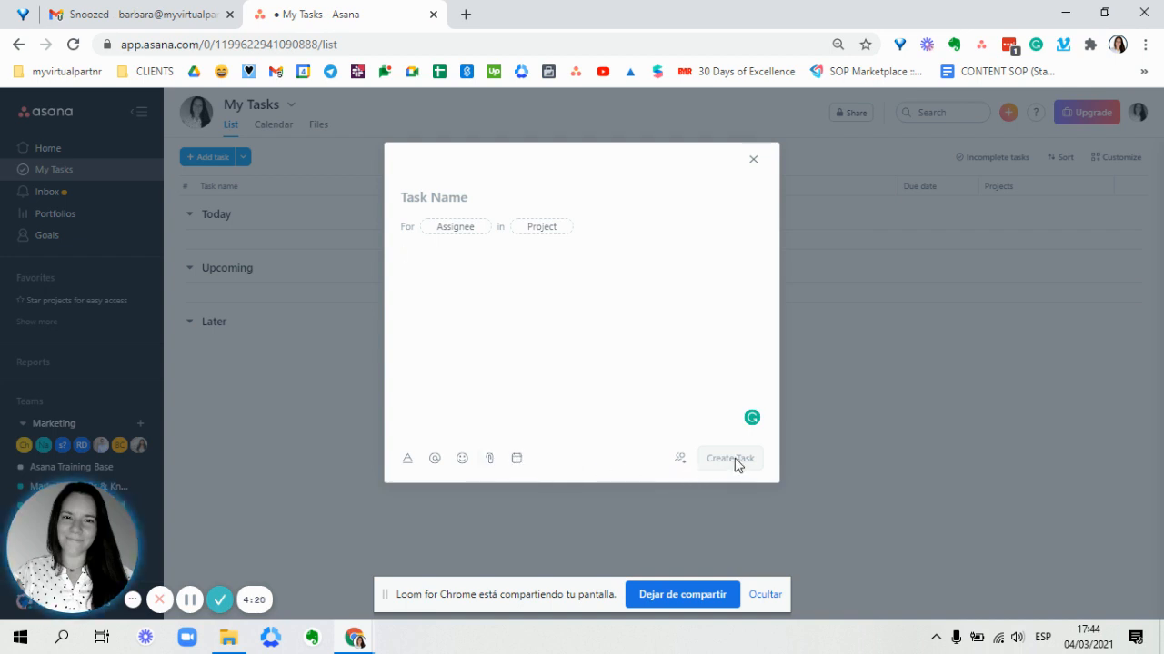